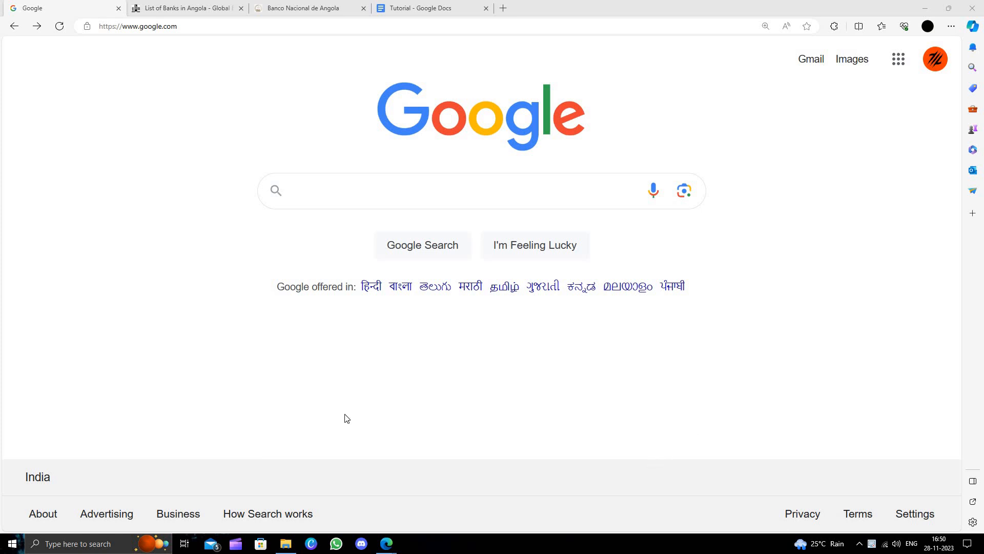
{"action": "mouse_move", "coordinate": [431, 325]}
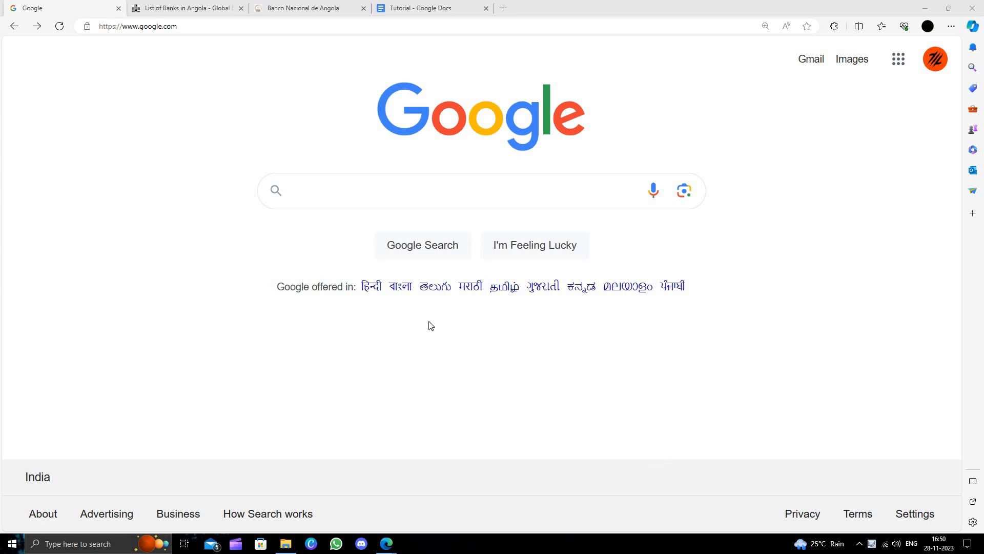
{"action": "mouse_move", "coordinate": [259, 332]}
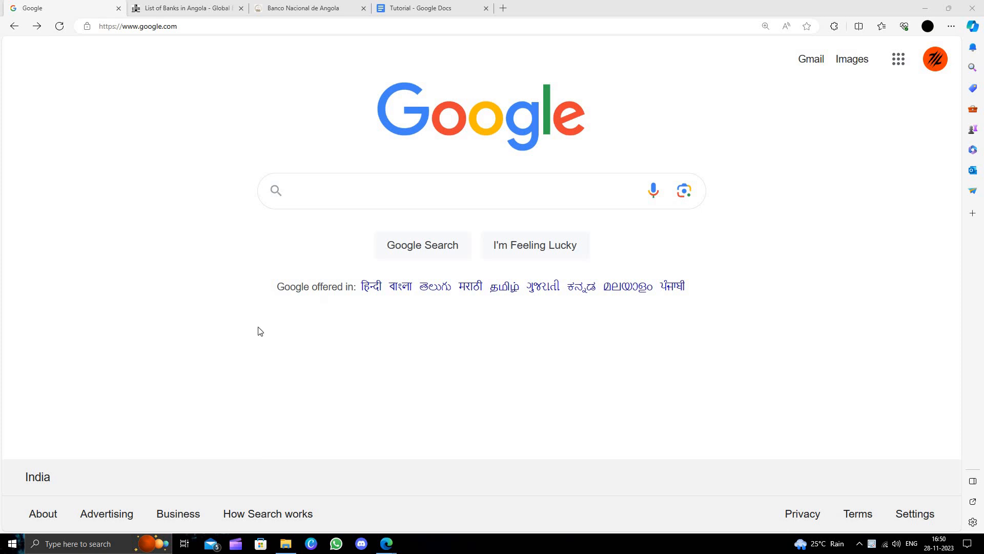
{"action": "mouse_move", "coordinate": [466, 144]}
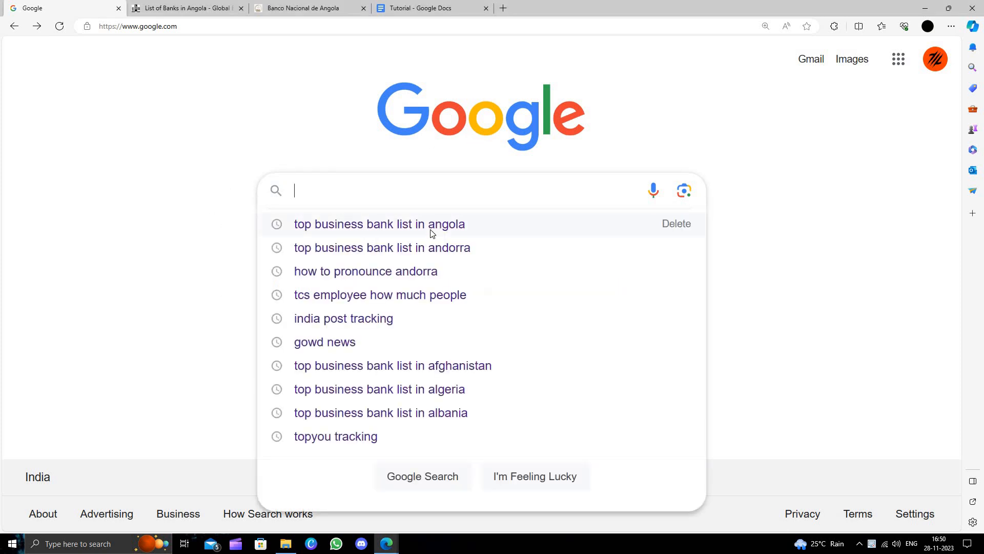
- Search Google for "top business bank list in angola" from the suggestion list
{"action": "left_click", "coordinate": [378, 225]}
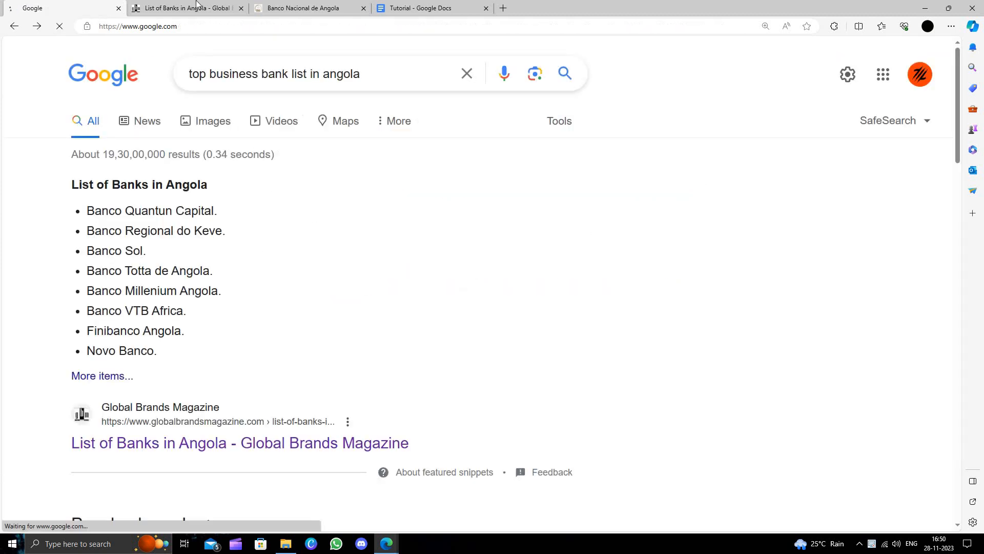
- Review the Global Brands list of Angolan banks, then switch to the Banco Nacional de Angola site
{"action": "left_click", "coordinate": [240, 443]}
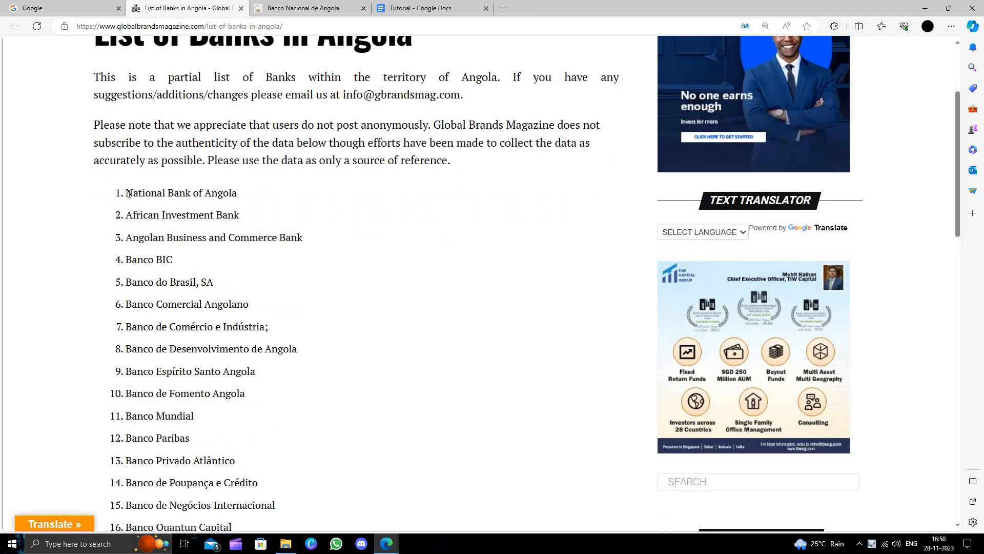
{"action": "mouse_move", "coordinate": [225, 212]}
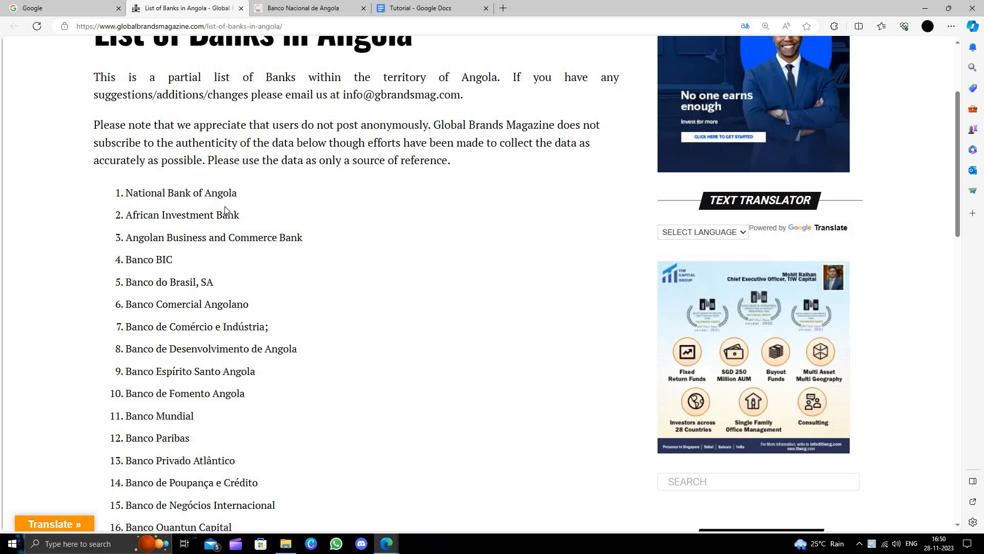
{"action": "mouse_move", "coordinate": [240, 220]}
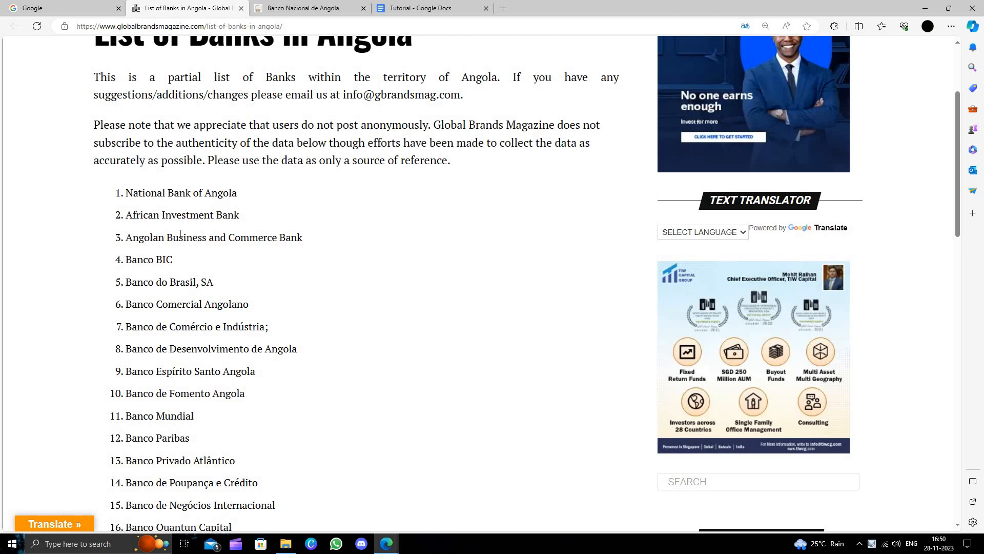
{"action": "mouse_move", "coordinate": [303, 244]}
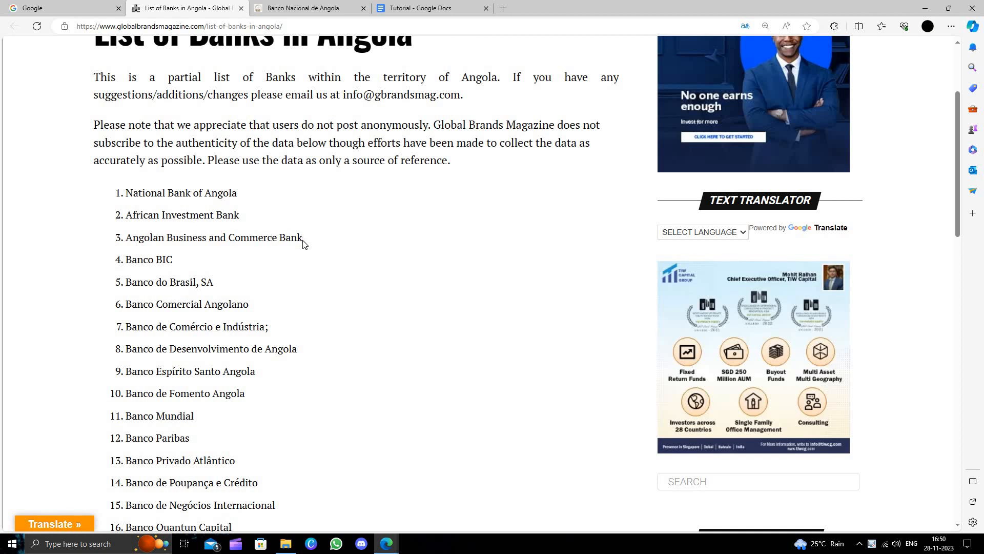
{"action": "mouse_move", "coordinate": [149, 250]}
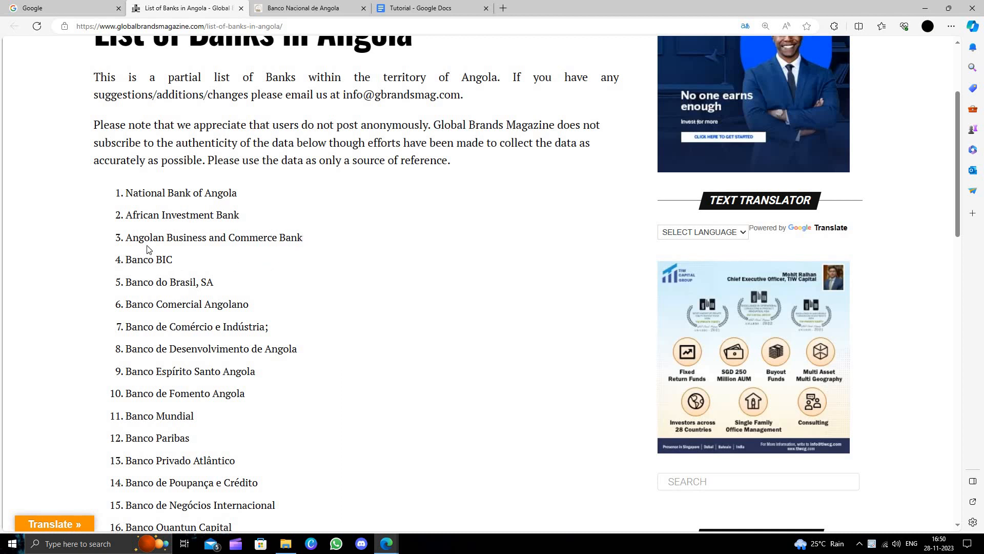
{"action": "scroll", "scroll_direction": "up", "scroll_amount": 3}
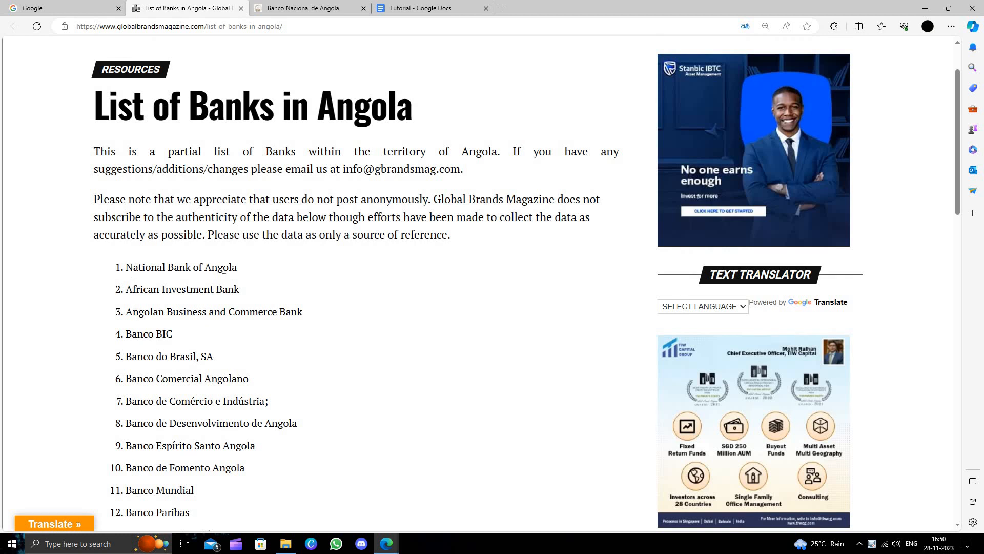
{"action": "left_click", "coordinate": [307, 9]}
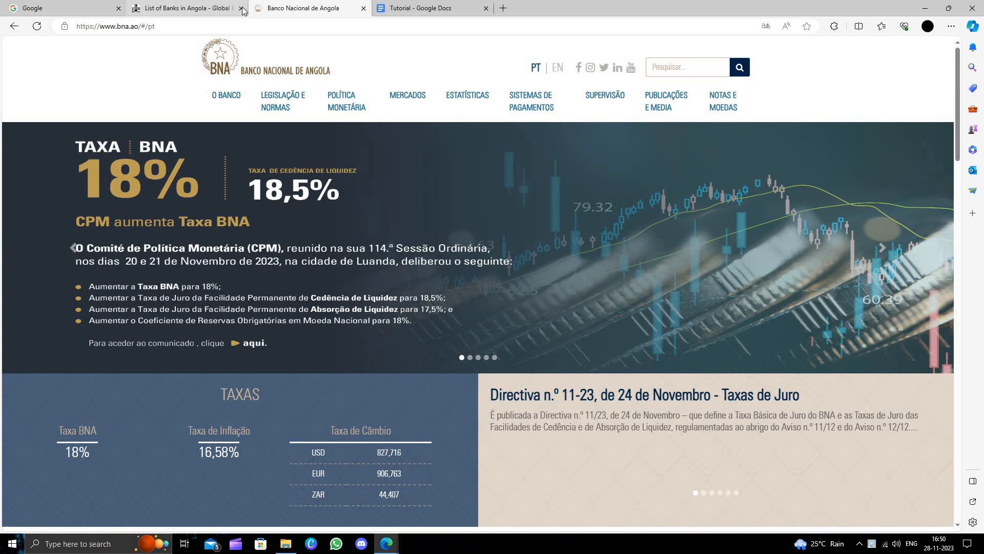
{"action": "left_click", "coordinate": [241, 8]}
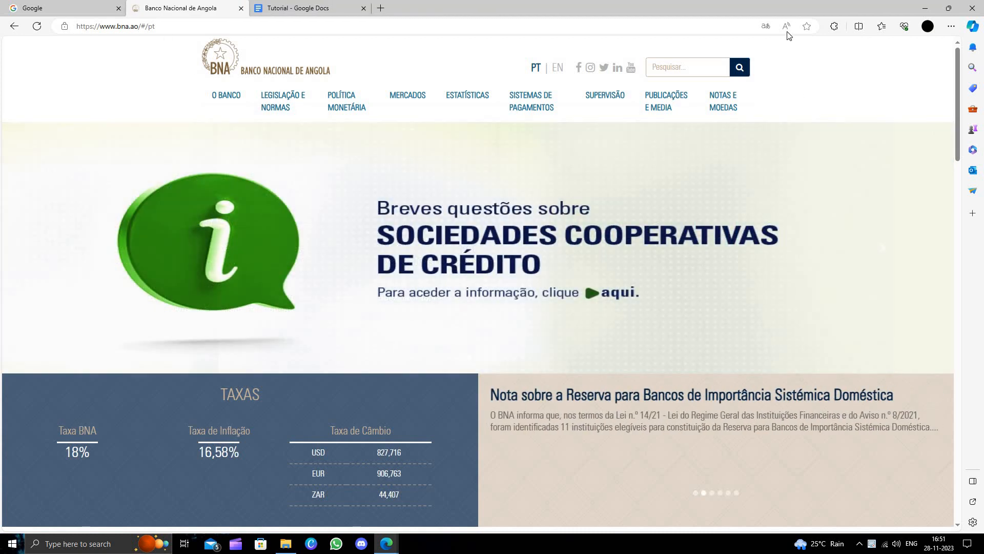
{"action": "left_click", "coordinate": [765, 26]}
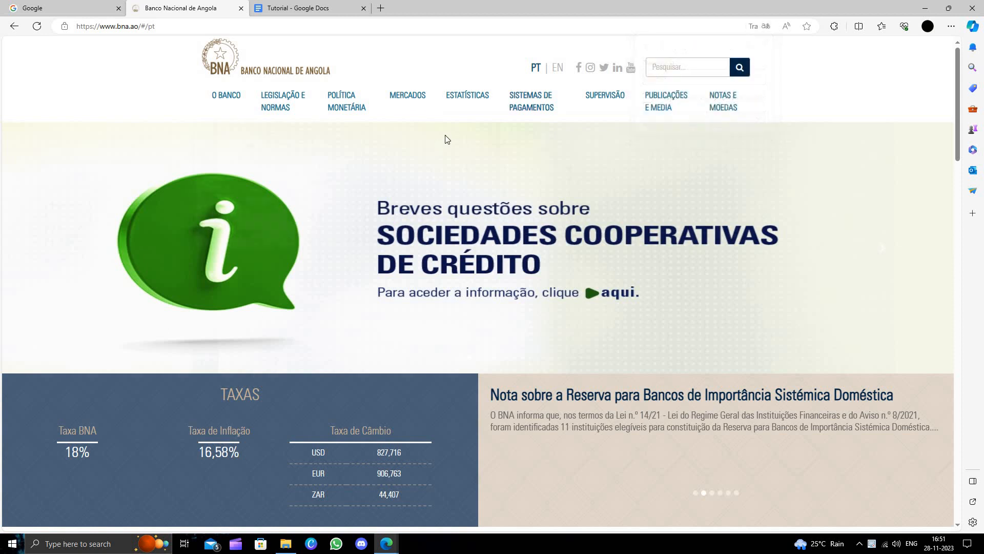
{"action": "left_click", "coordinate": [765, 26]}
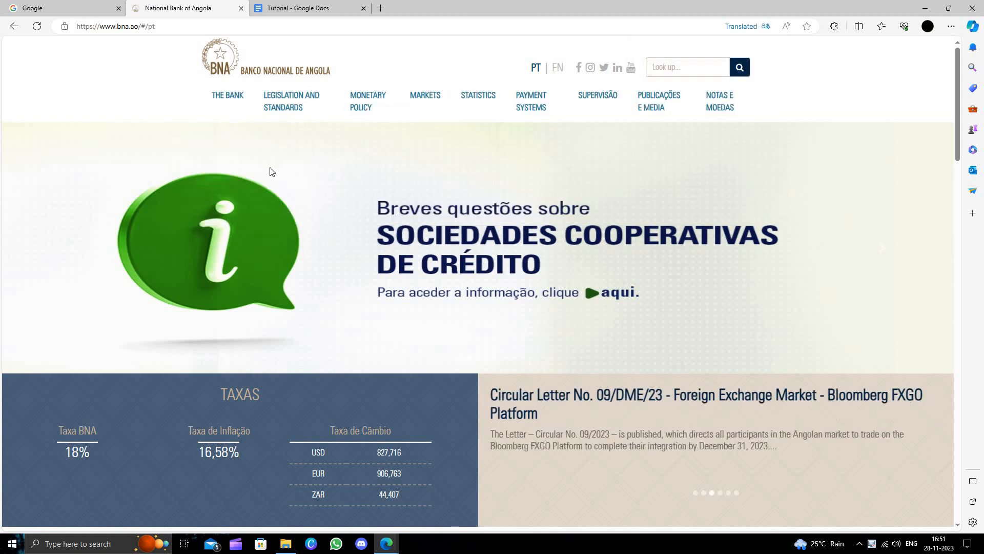
{"action": "left_click", "coordinate": [741, 25]}
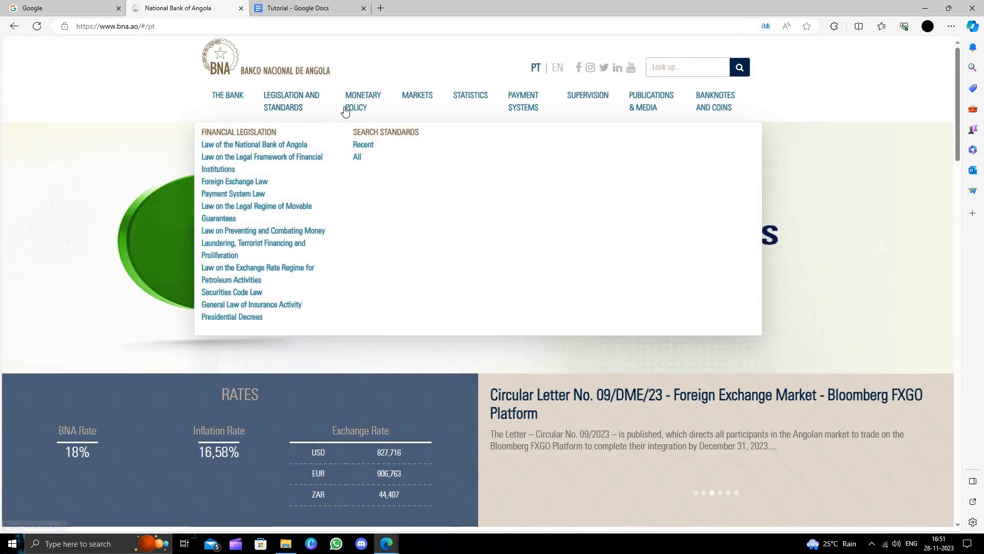
{"action": "mouse_move", "coordinate": [795, 160]}
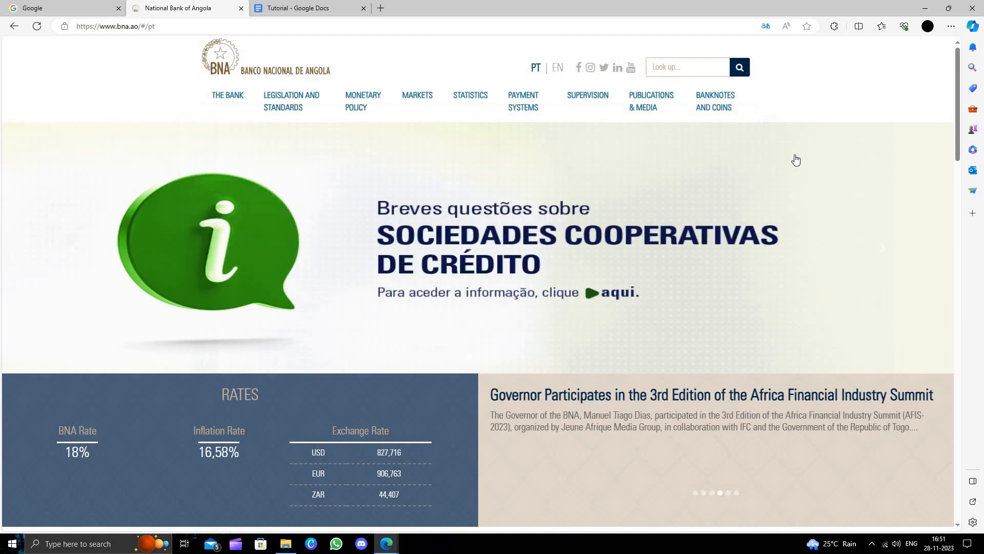
{"action": "scroll", "scroll_direction": "down", "scroll_amount": 3}
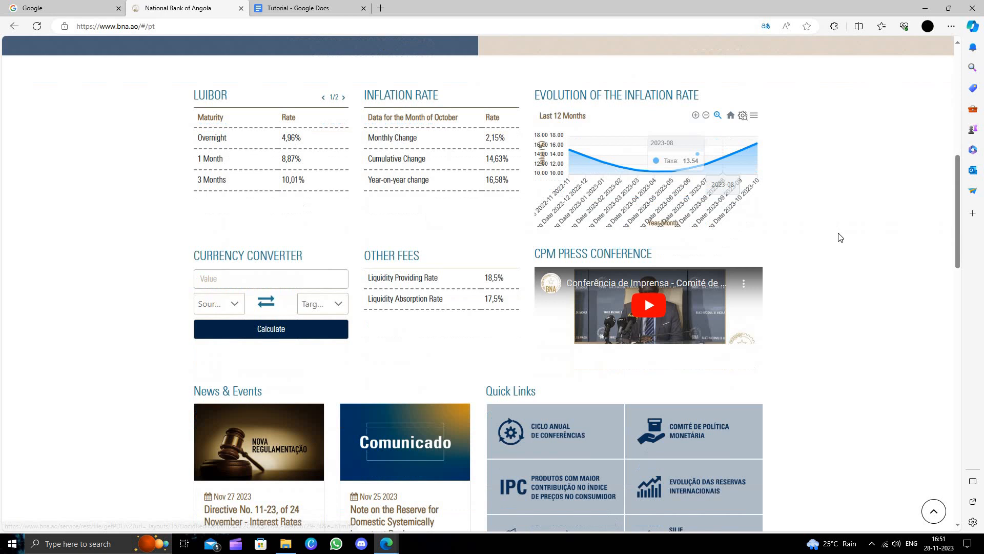
{"action": "scroll", "scroll_direction": "down", "scroll_amount": 3}
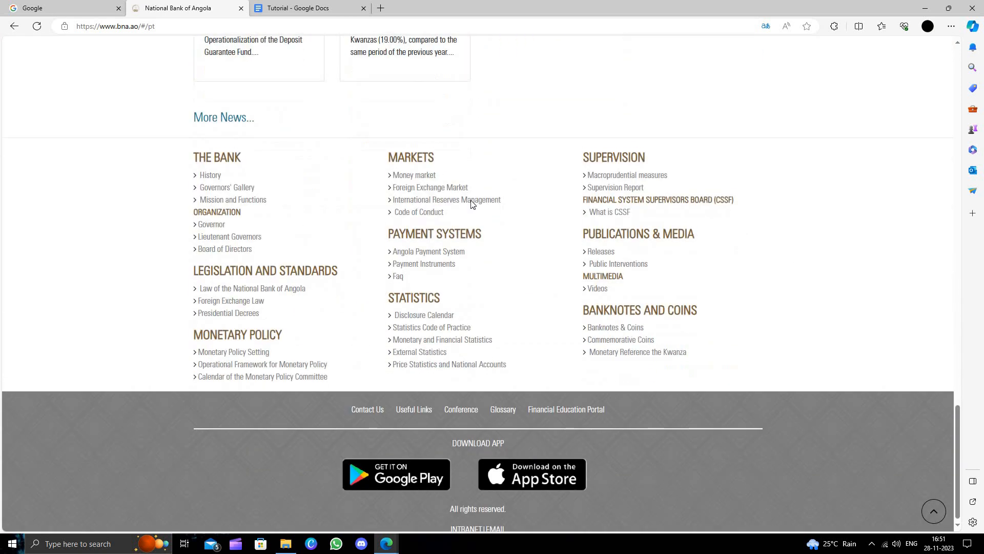
{"action": "scroll", "scroll_direction": "up", "scroll_amount": 3}
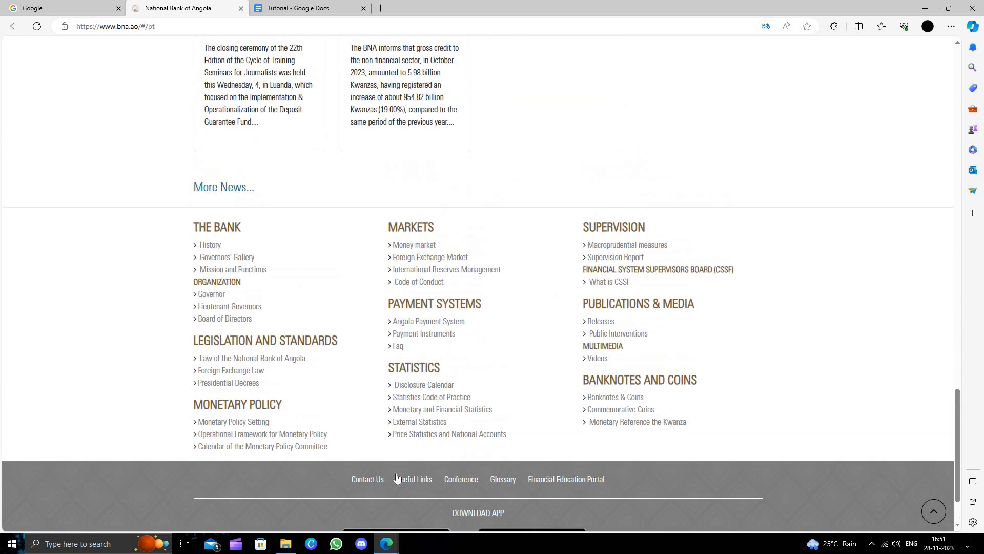
{"action": "mouse_move", "coordinate": [538, 451]}
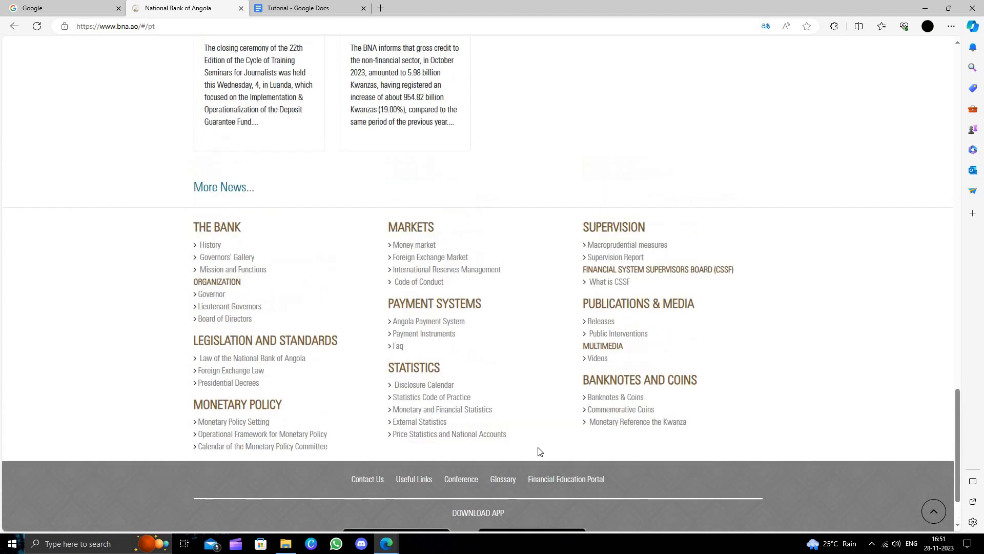
{"action": "scroll", "scroll_direction": "up", "scroll_amount": 3}
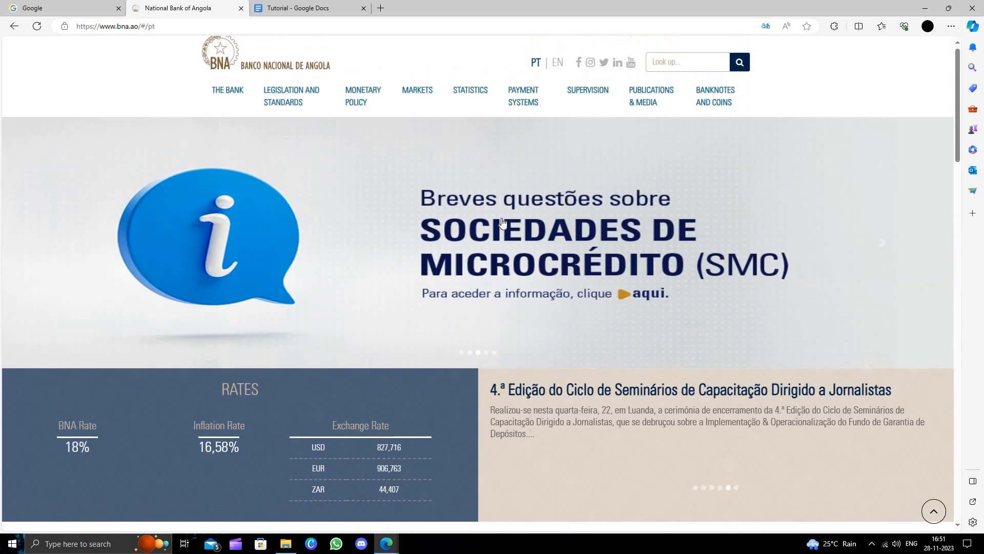
{"action": "left_click", "coordinate": [556, 68]}
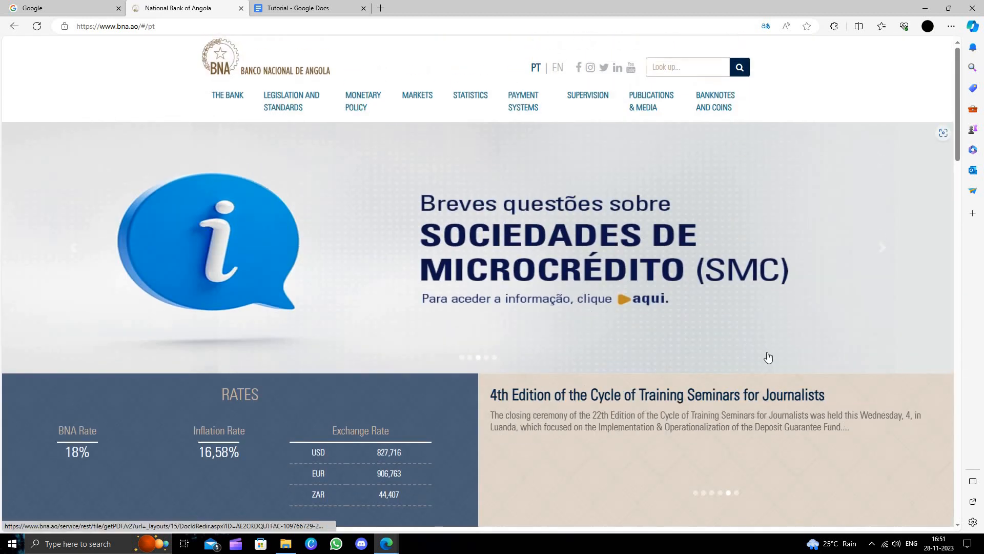
{"action": "scroll", "scroll_direction": "down", "scroll_amount": 3}
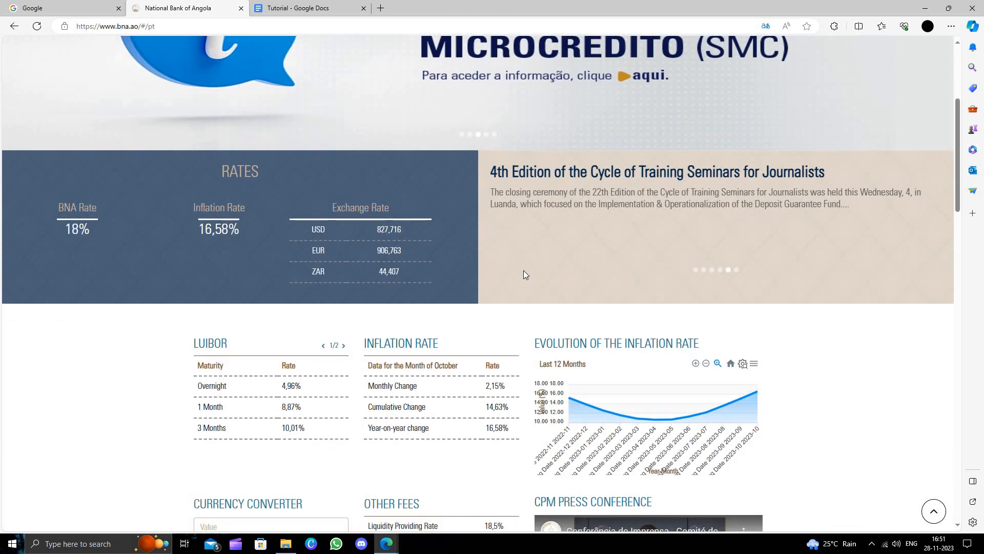
{"action": "scroll", "scroll_direction": "down", "scroll_amount": 3}
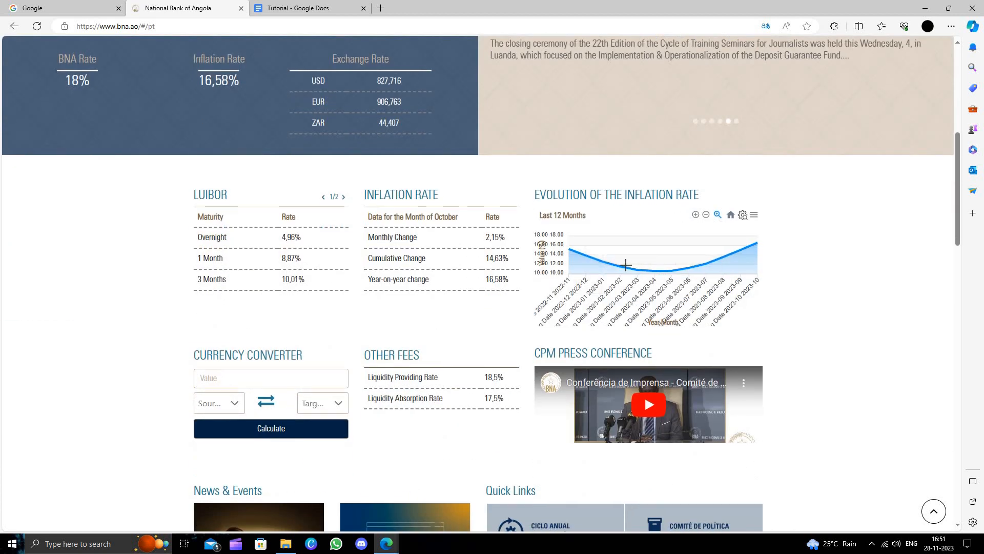
{"action": "scroll", "scroll_direction": "down", "scroll_amount": 3}
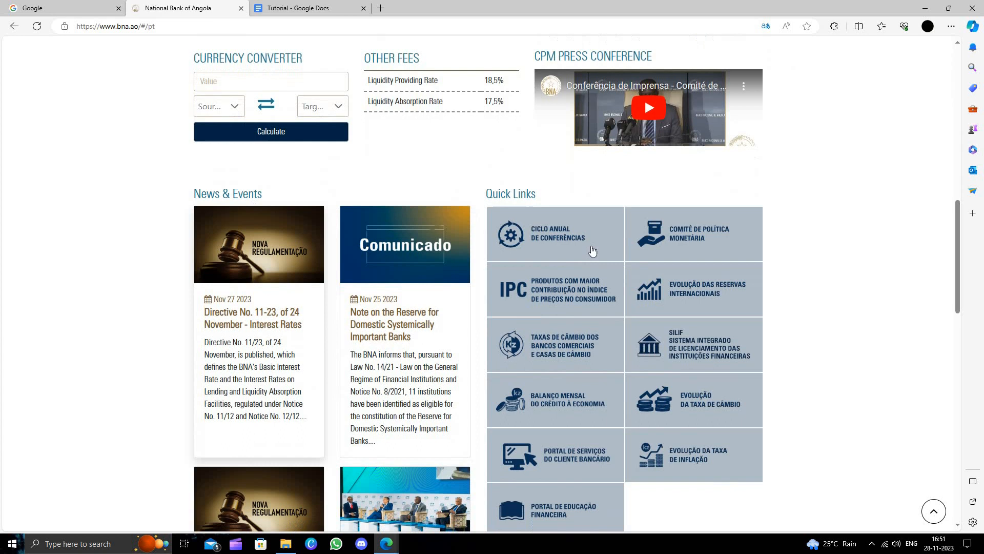
{"action": "scroll", "scroll_direction": "down", "scroll_amount": 3}
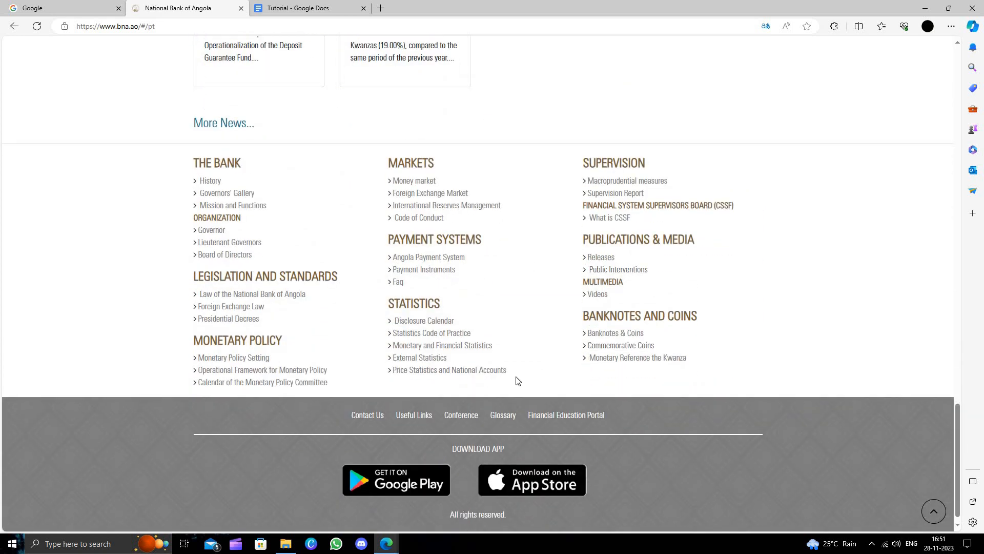
{"action": "mouse_move", "coordinate": [367, 414]}
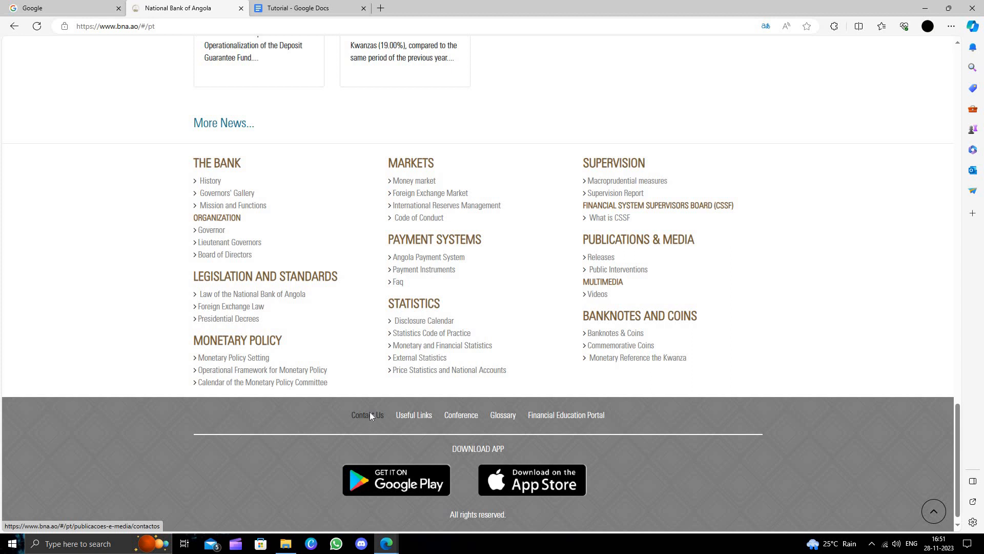
- Bring up the bank's Contacts page translated to English, showing address, telephone and email
{"action": "left_click", "coordinate": [367, 414]}
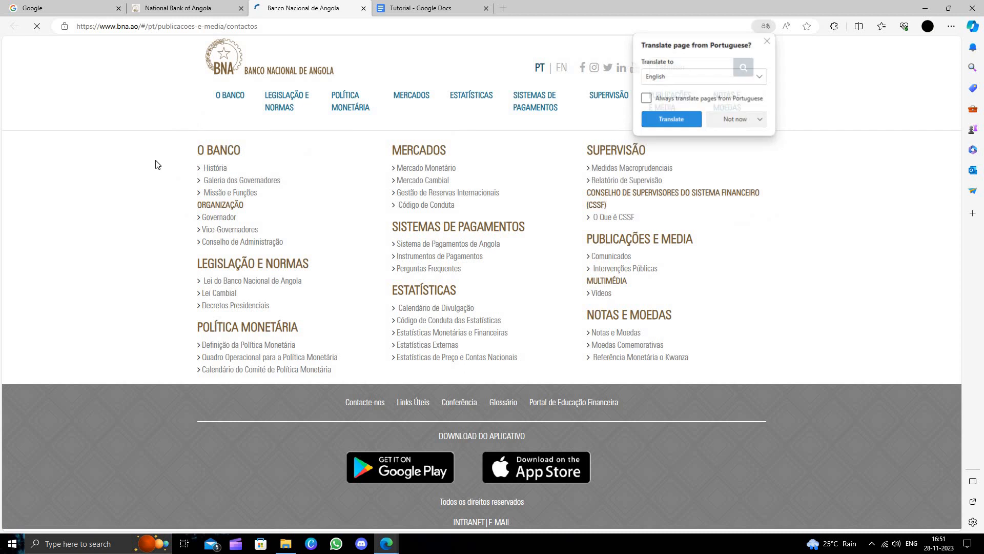
{"action": "left_click", "coordinate": [669, 121]}
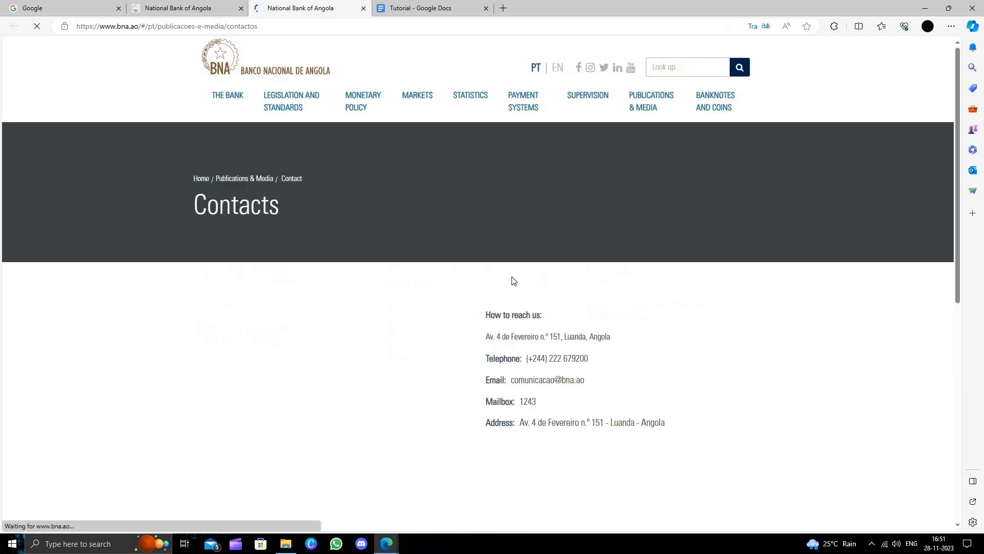
{"action": "scroll", "scroll_direction": "down", "scroll_amount": 3}
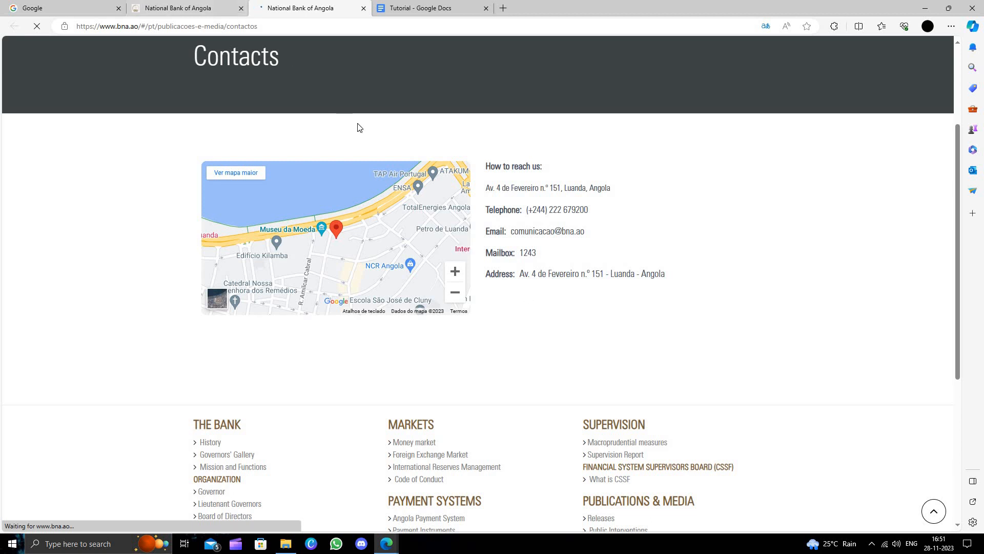
{"action": "mouse_move", "coordinate": [573, 161]}
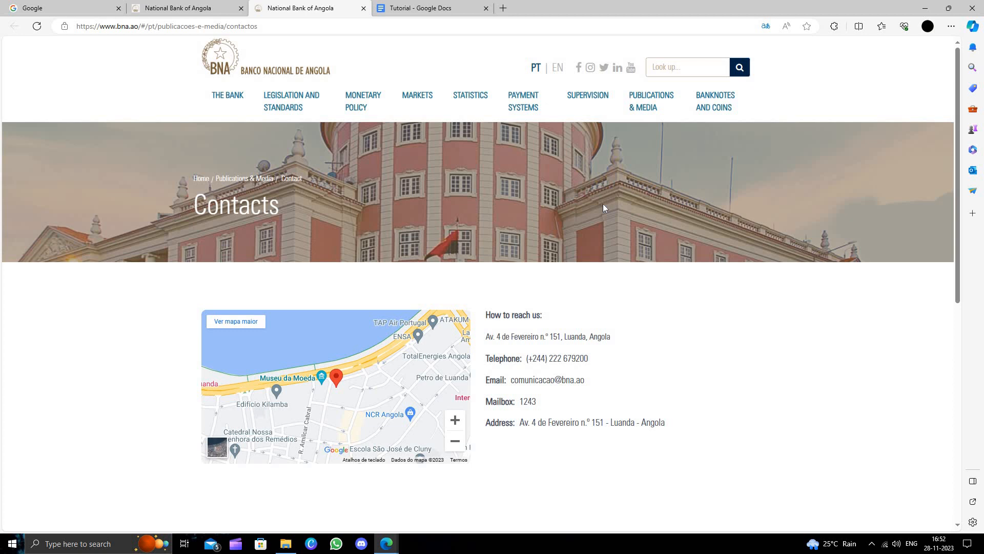
{"action": "mouse_move", "coordinate": [135, 141]}
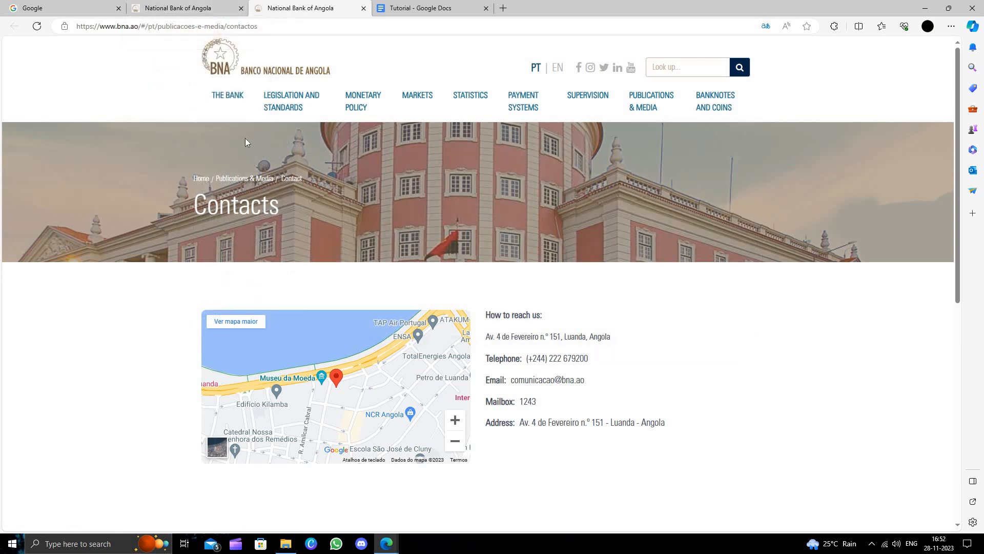
{"action": "mouse_move", "coordinate": [240, 8]}
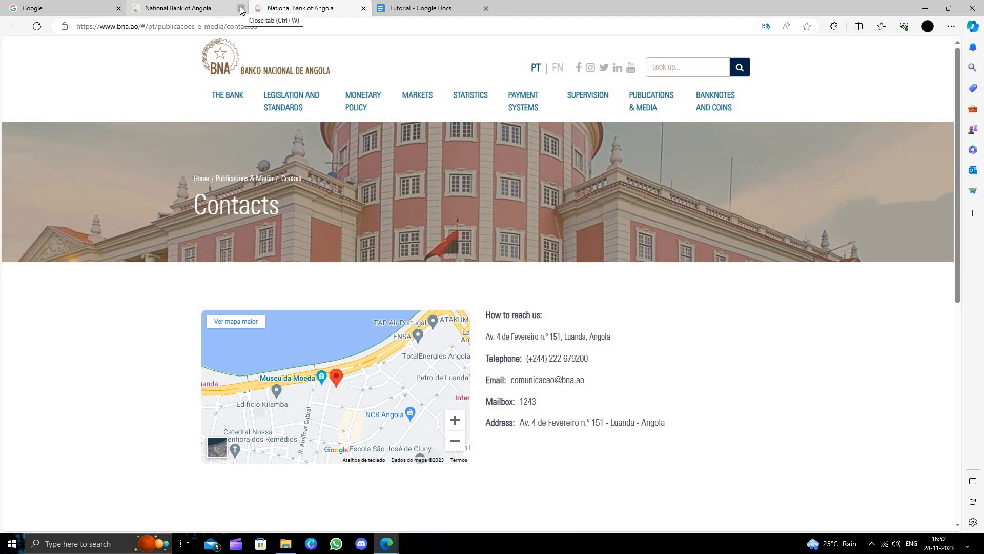